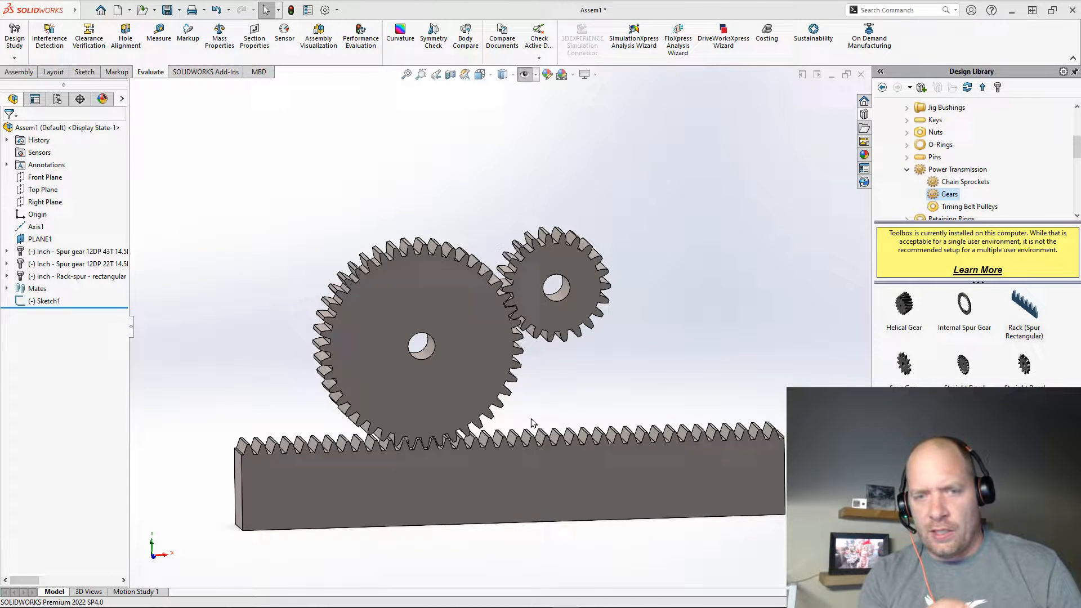
- Run Interference Detection on the assembly and review the overlap flagged between the gears
left_click(369, 523)
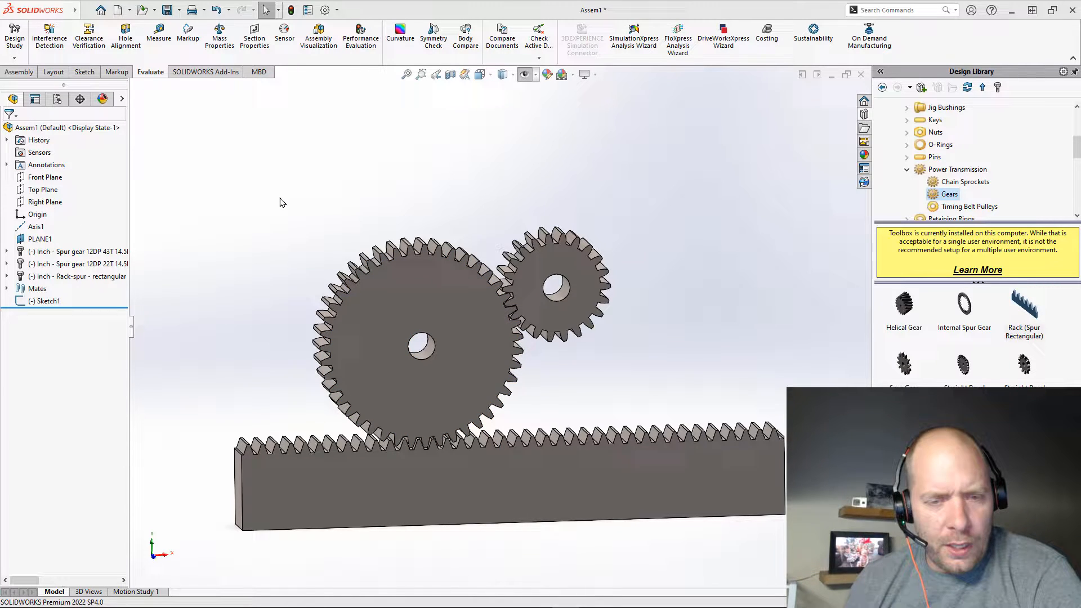
mouse_move(242, 163)
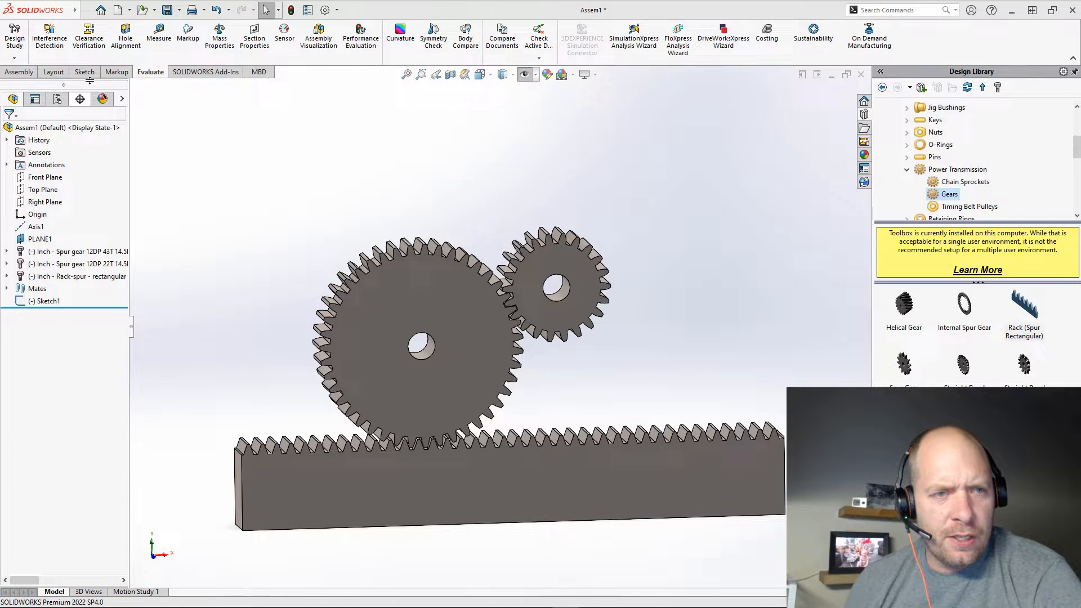
left_click(48, 35)
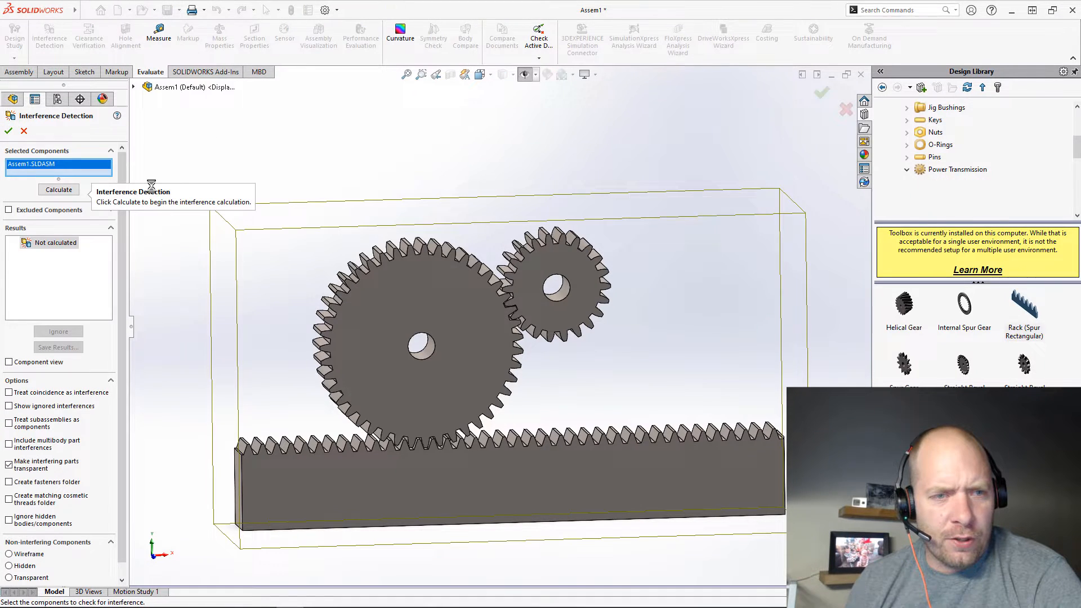
left_click(57, 189)
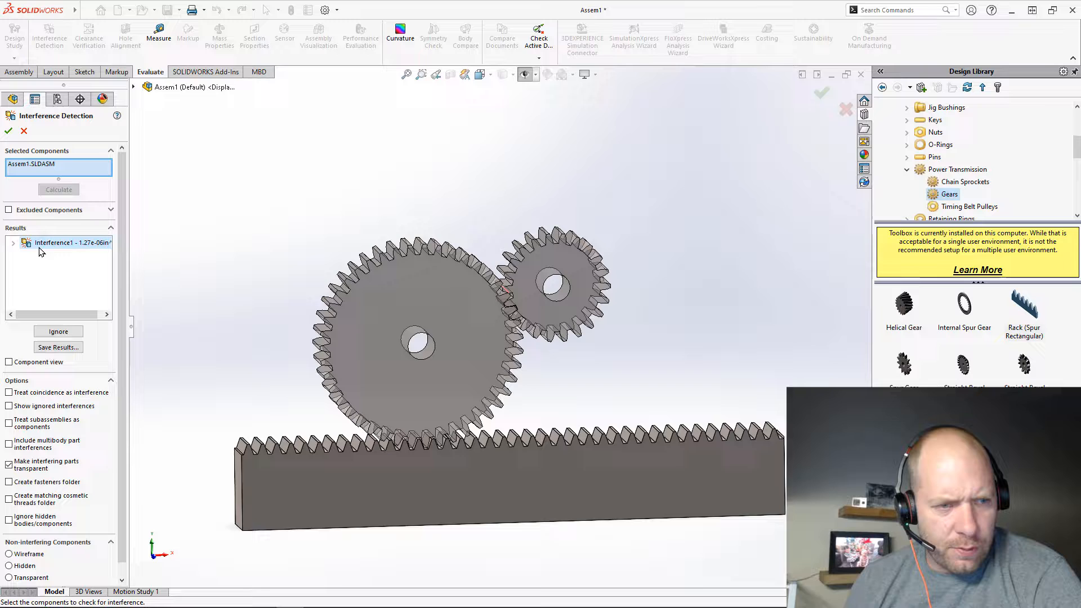
left_click(12, 243)
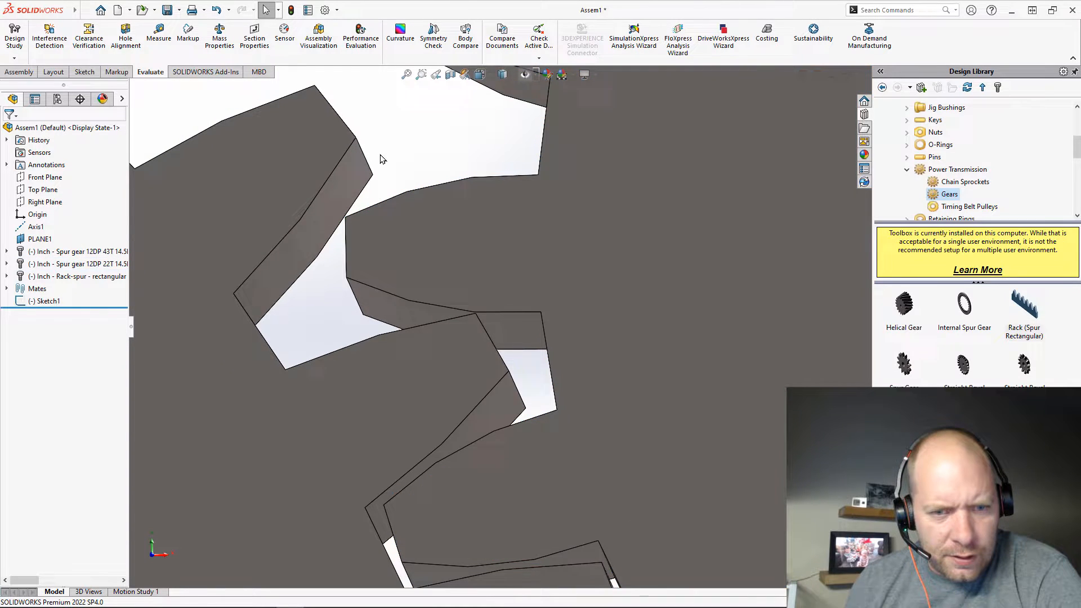
- Rerun Interference Detection after adjusting the smaller gear until it reports No Interferences
left_click(49, 35)
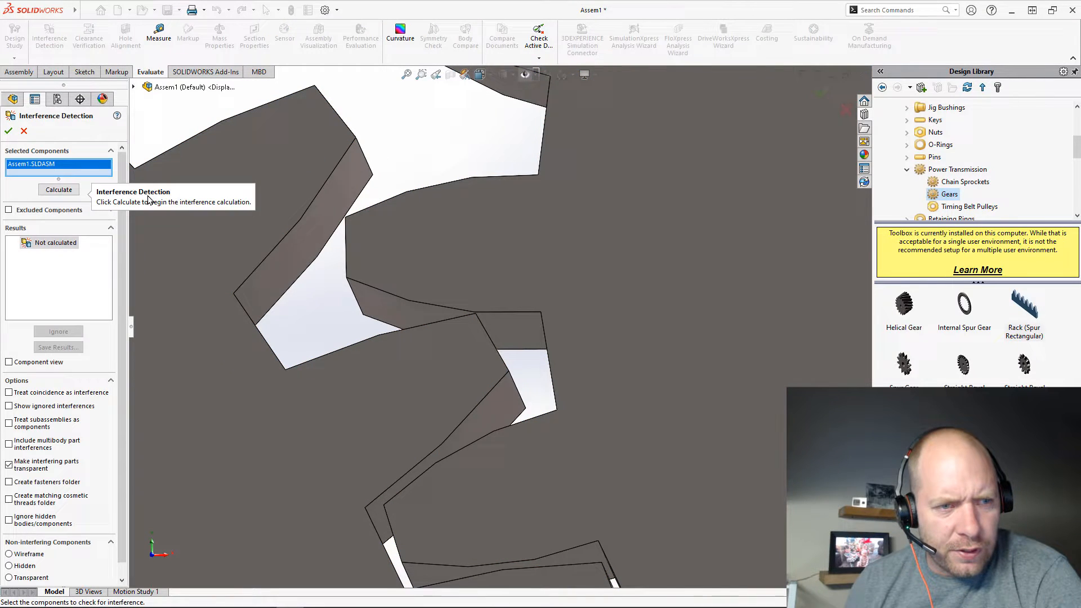
left_click(58, 190)
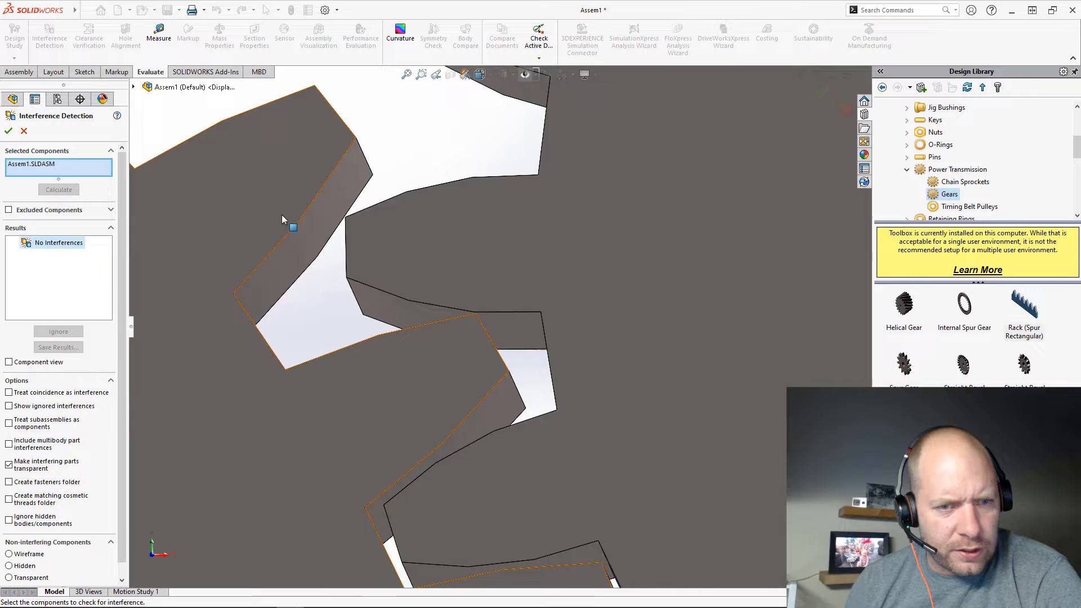
left_click(8, 131)
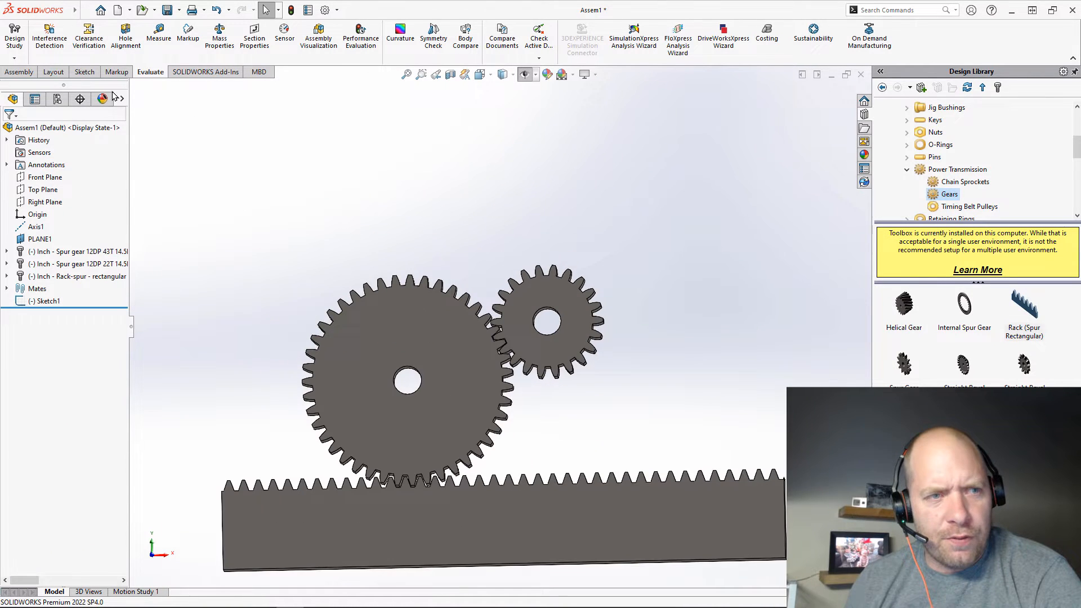
left_click(19, 72)
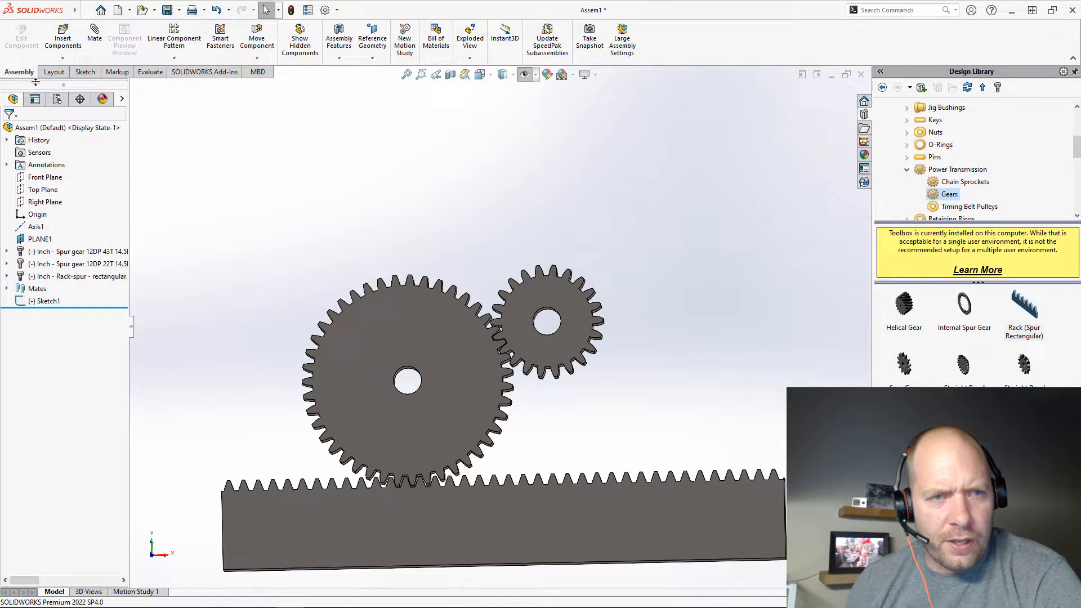
- Start Move Component with the Physical Dynamics option so moved parts push the others
left_click(257, 39)
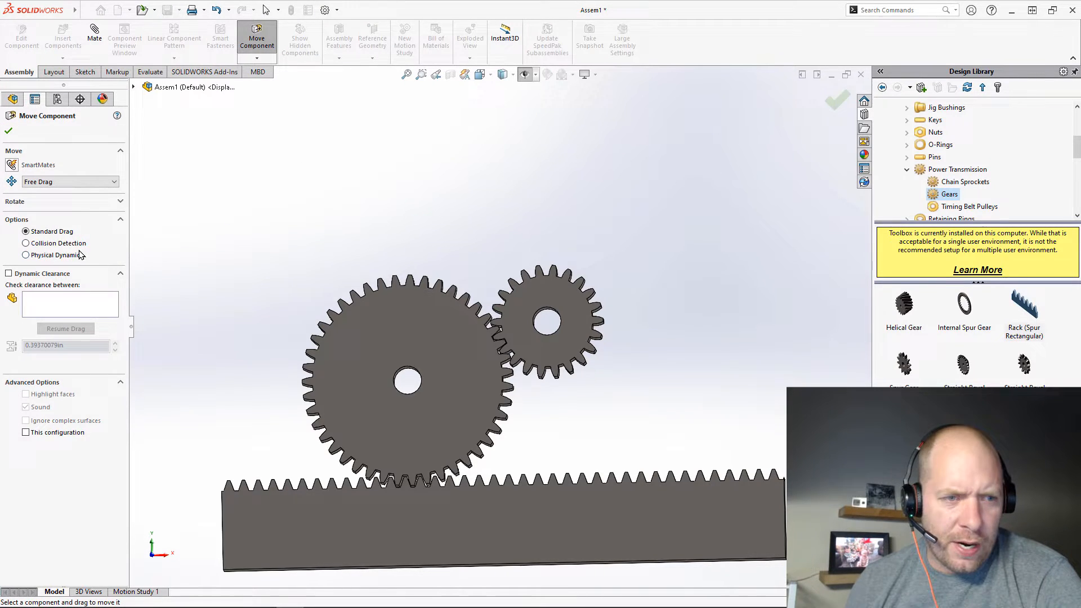
mouse_move(150, 268)
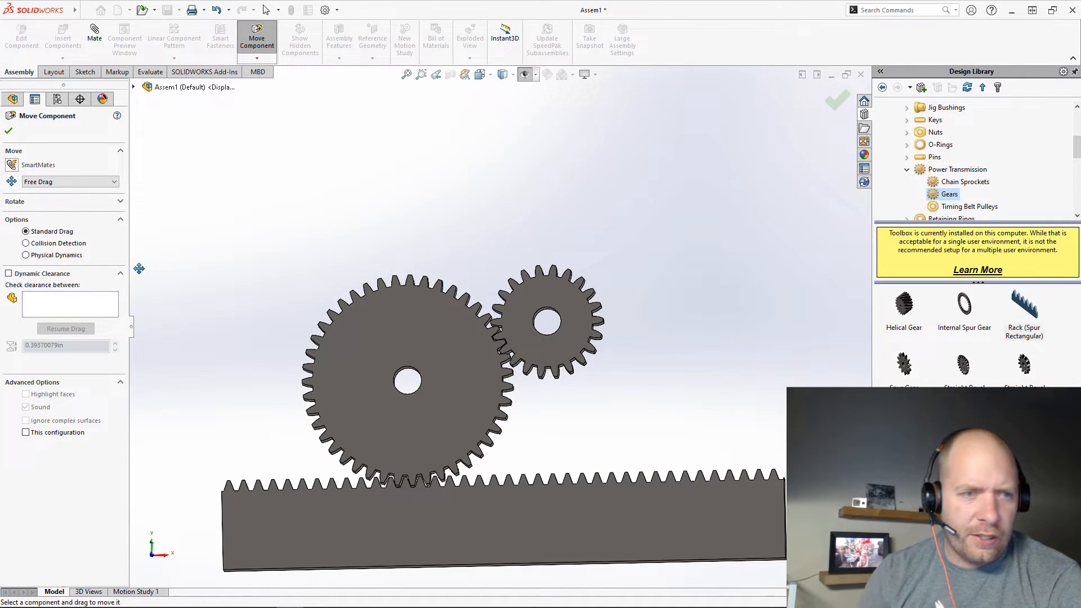
left_click(26, 256)
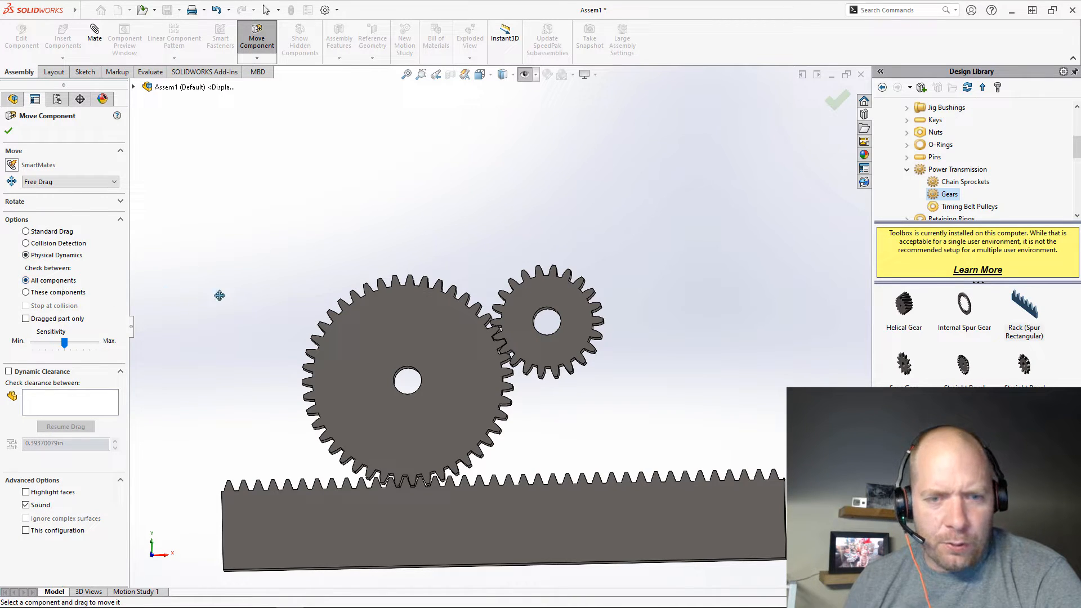
- Drag the rack right then left beneath the gears so its teeth turn the meshed gears
left_click_drag(220, 295, 420, 487)
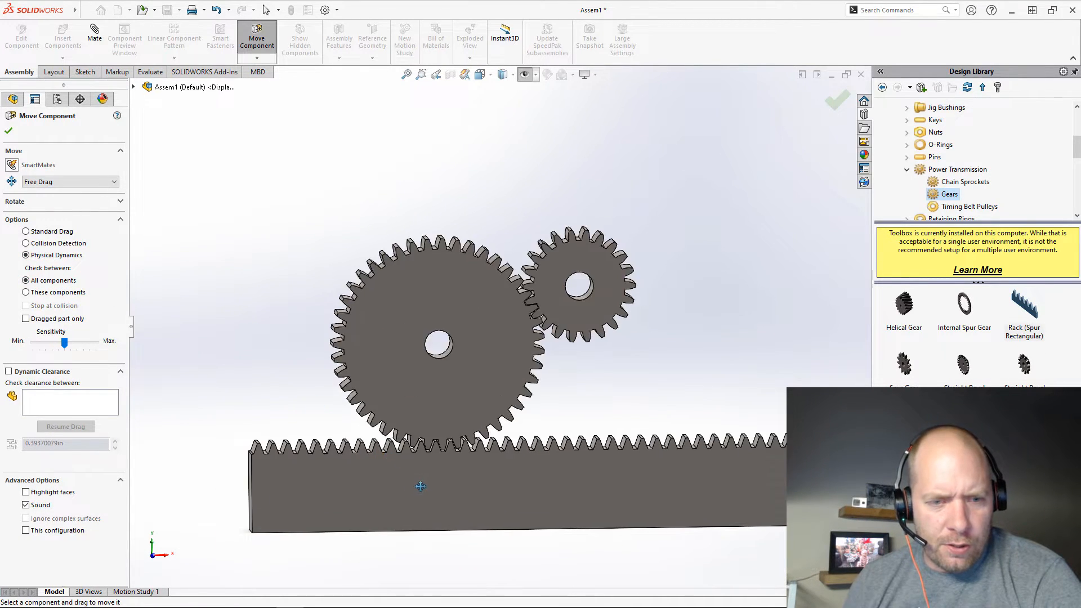
left_click_drag(420, 486, 530, 460)
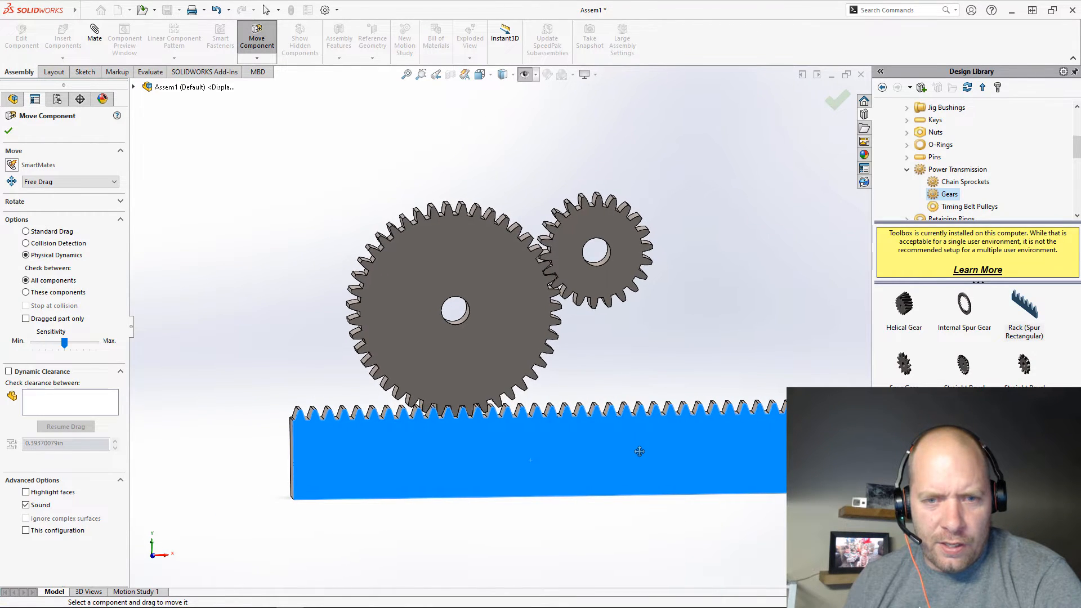
left_click_drag(640, 451, 630, 457)
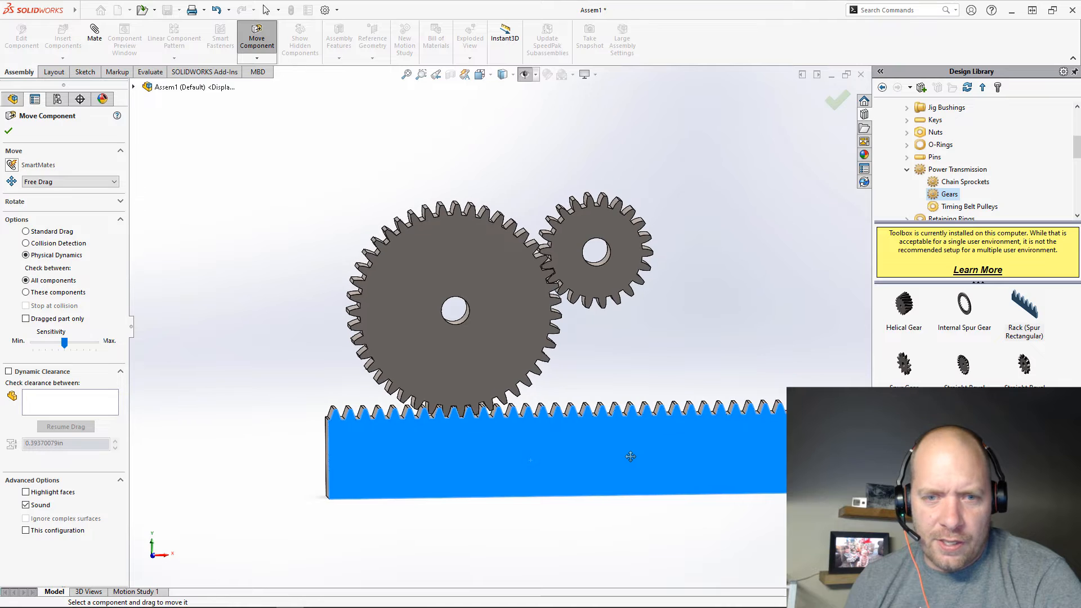
left_click_drag(630, 458, 494, 459)
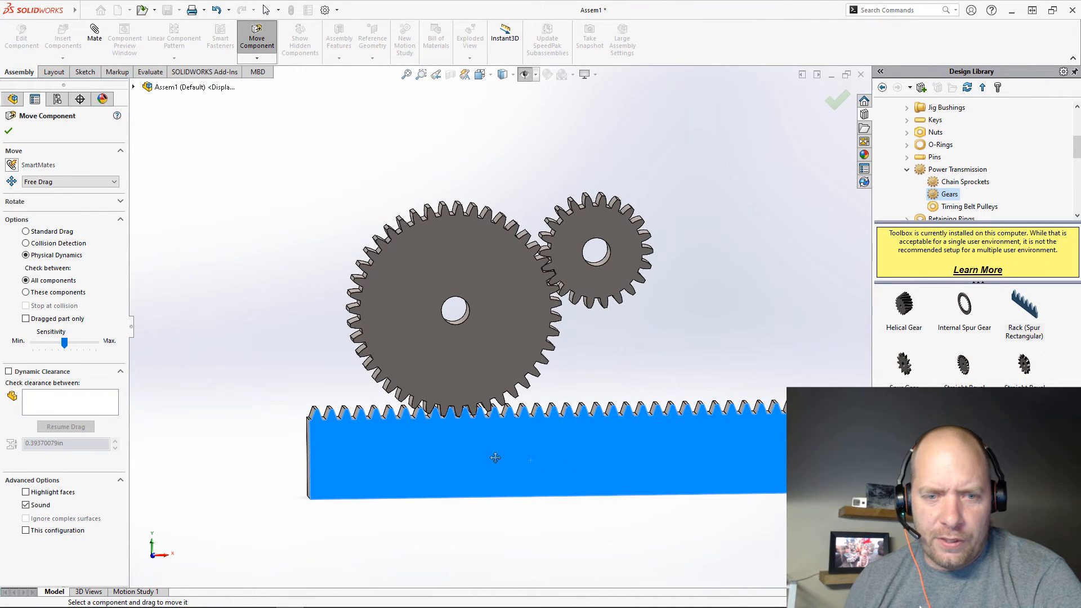
left_click_drag(495, 459, 436, 467)
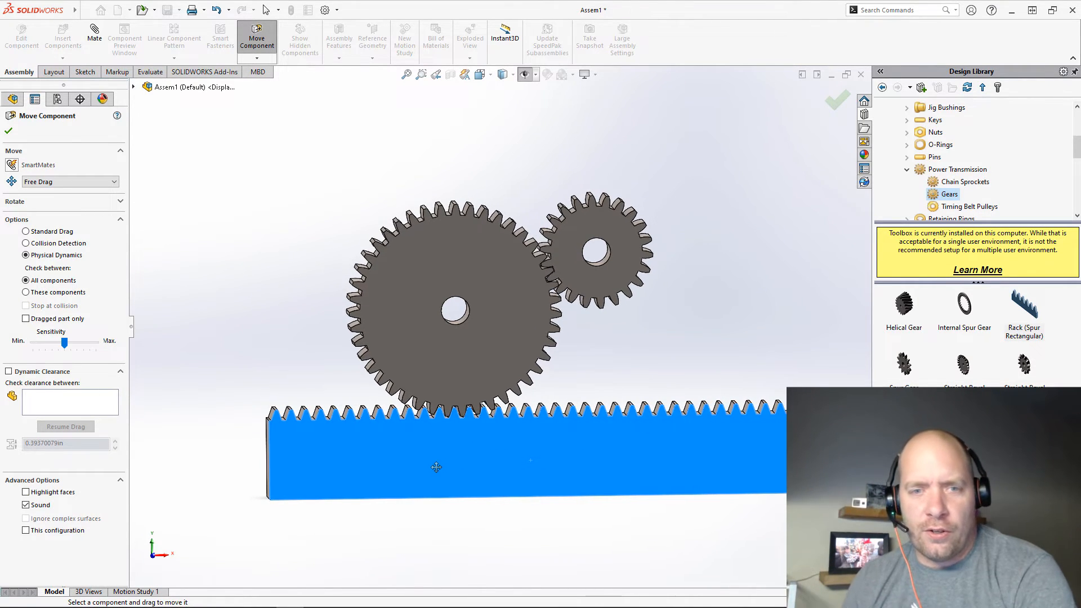
left_click_drag(437, 467, 361, 462)
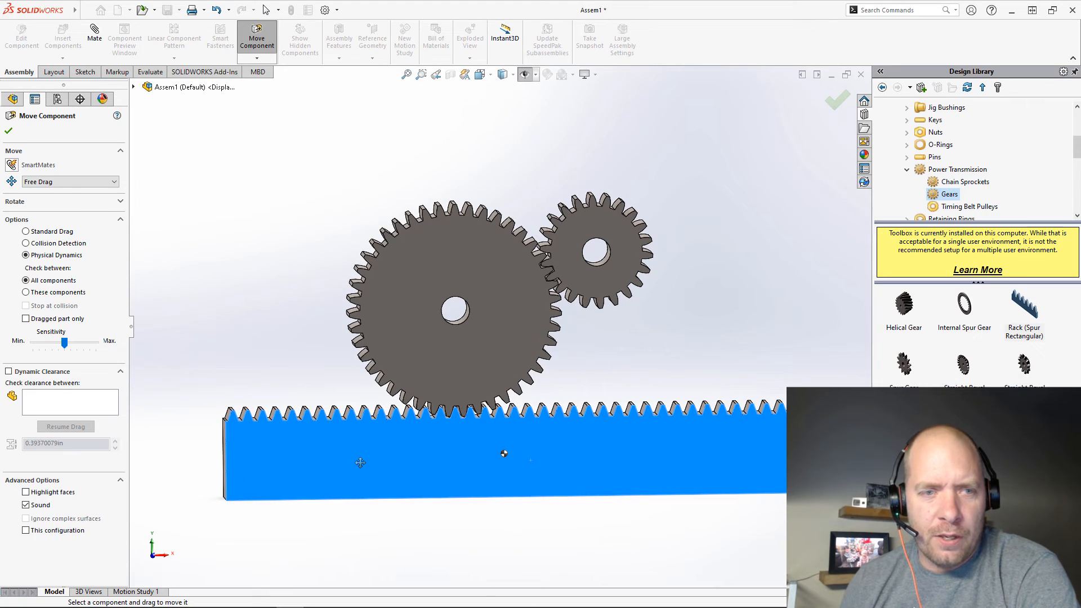